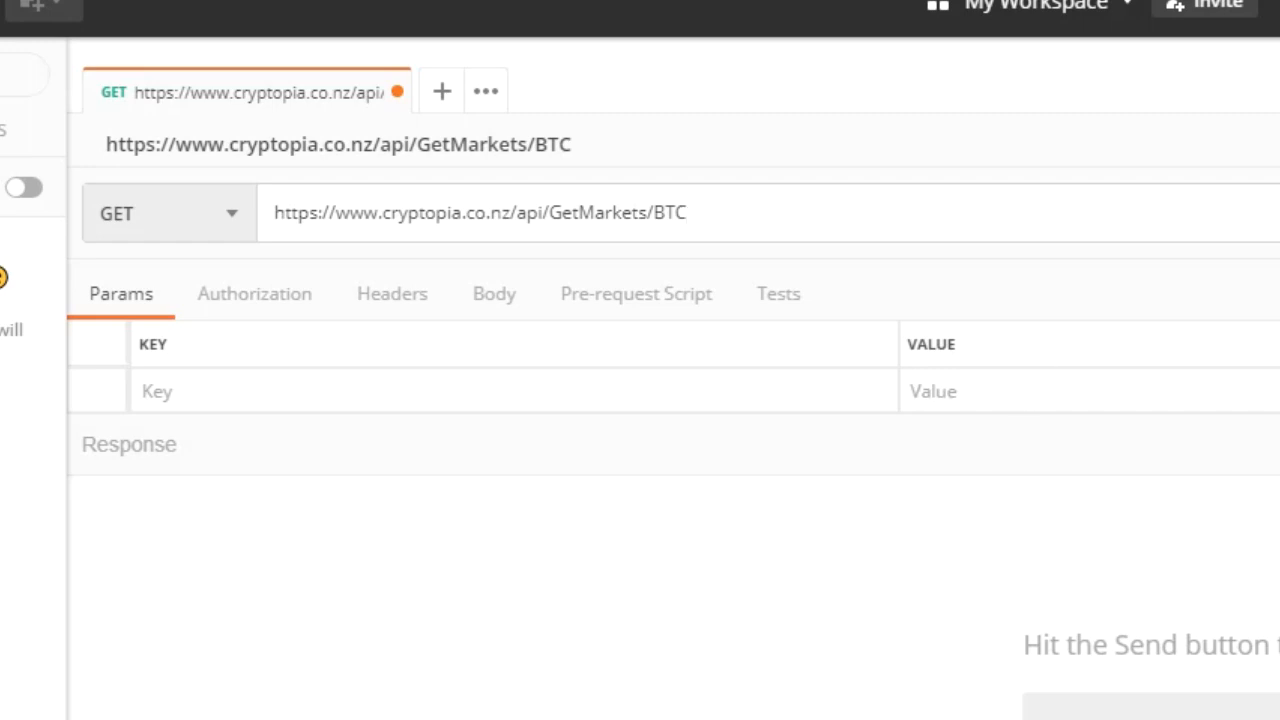
# Step: Send the GetMarkets/BTC request and review the returned JSON market listings
pyautogui.click(1260, 212)
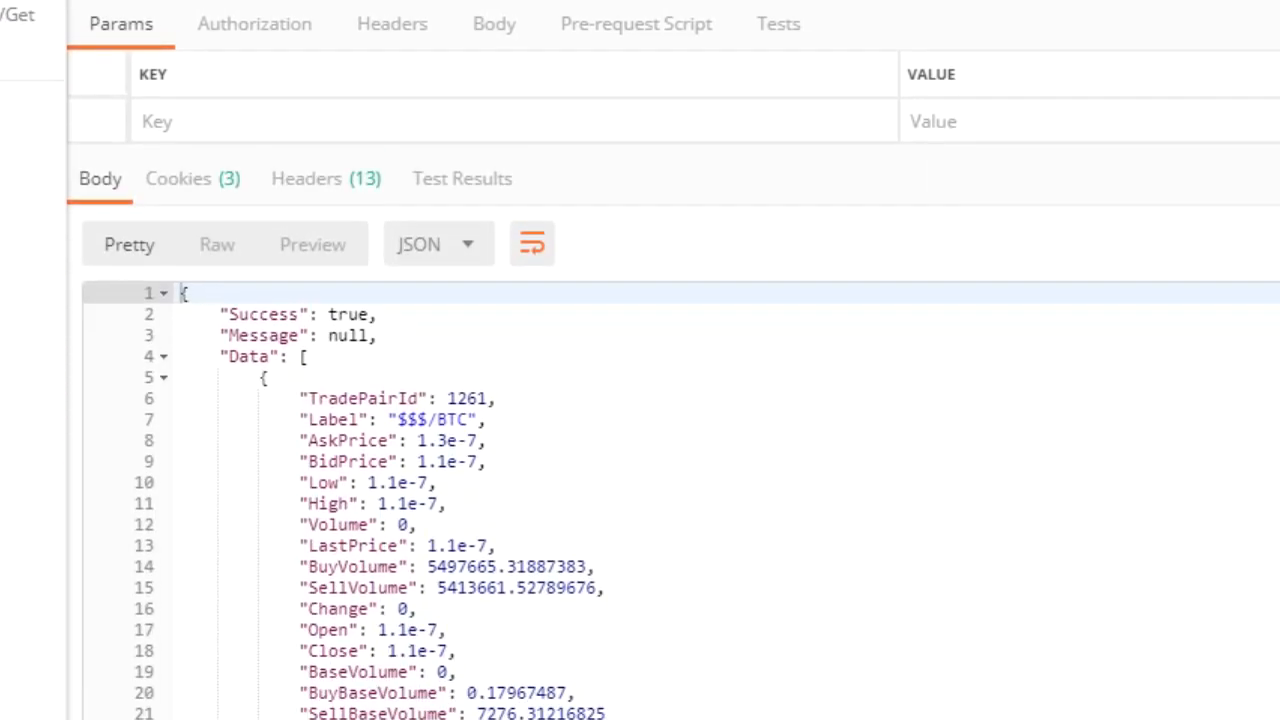
pyautogui.scroll(-3)
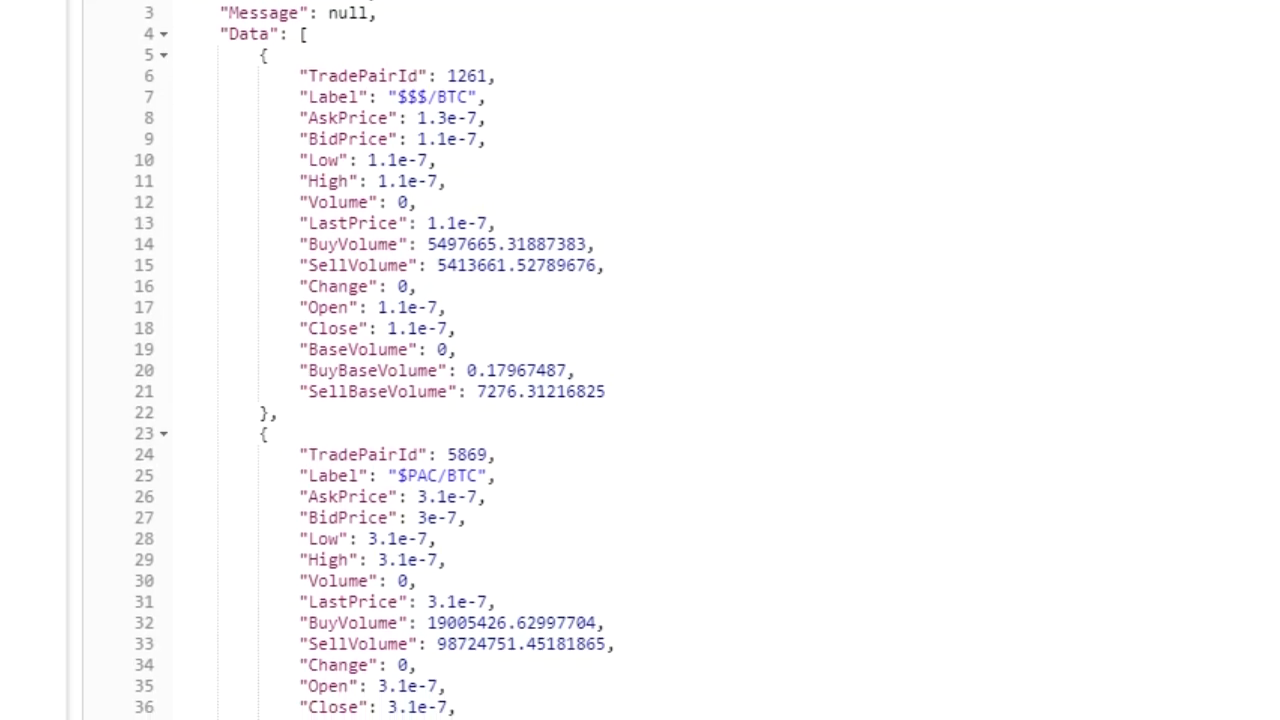
pyautogui.scroll(-3)
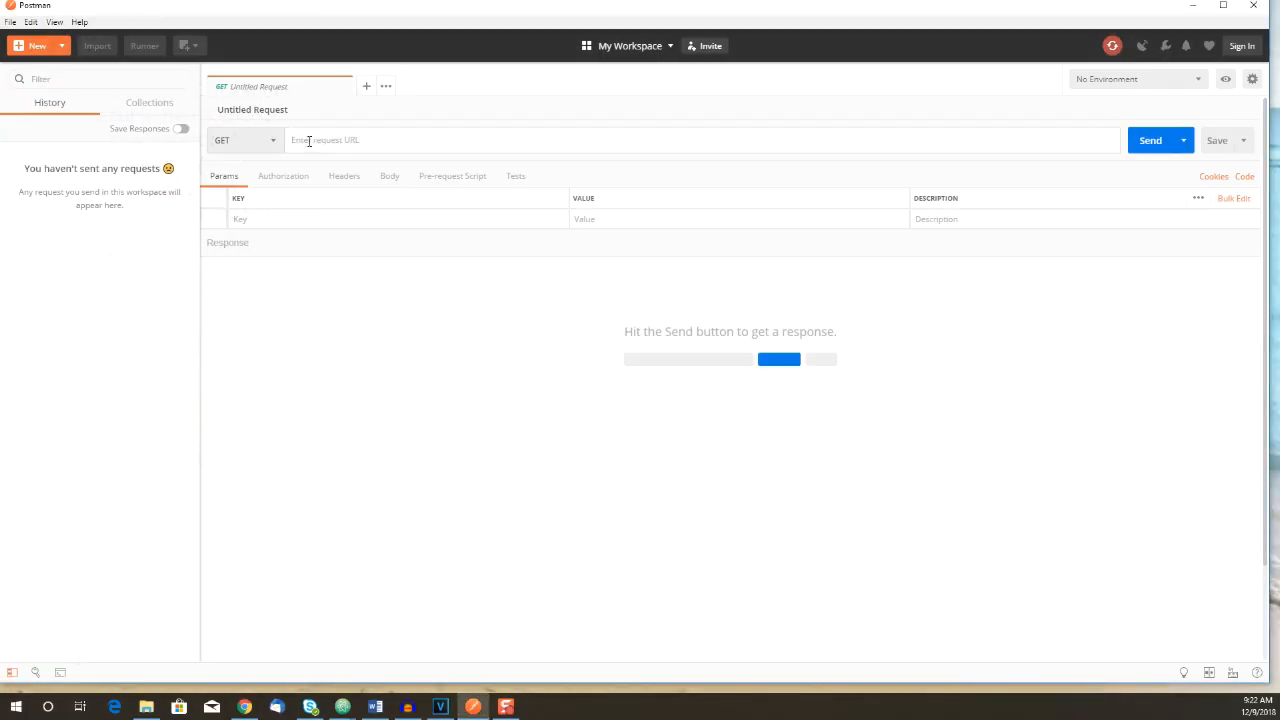
pyautogui.write('https://www.cryptopia.co.nz/api/GetMarketHistory/DASH_USDT')
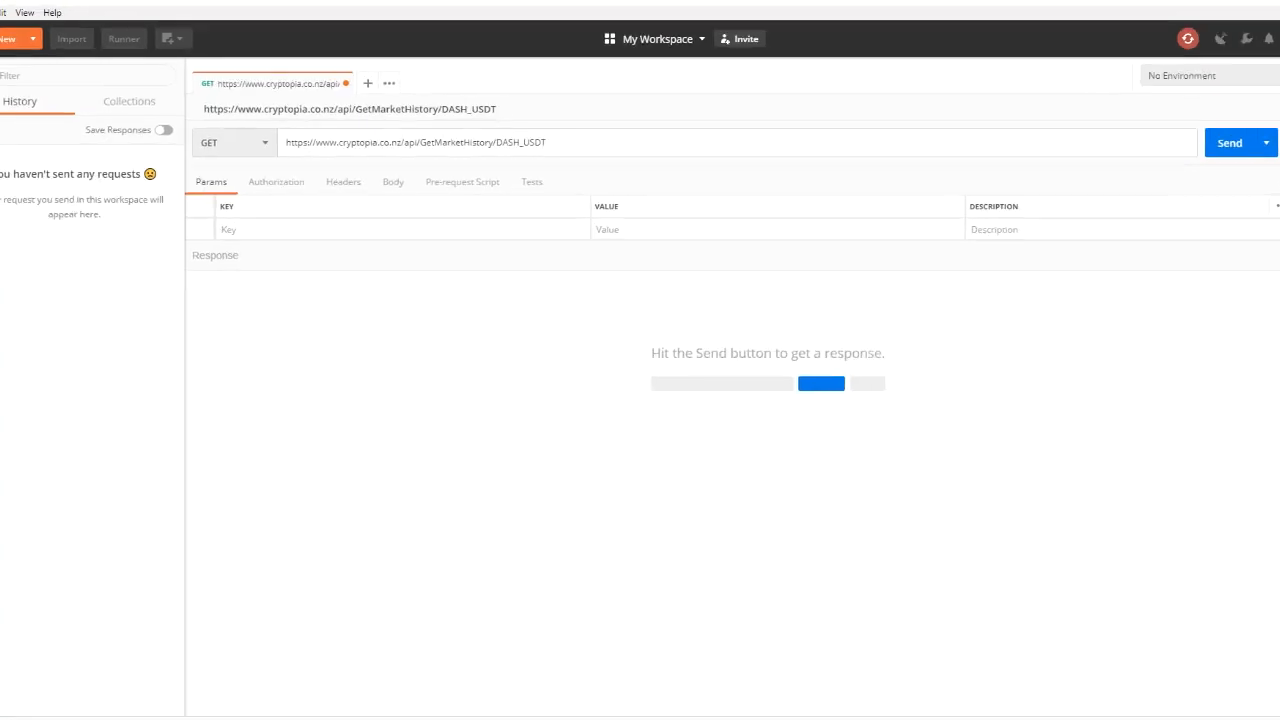
pyautogui.click(1228, 142)
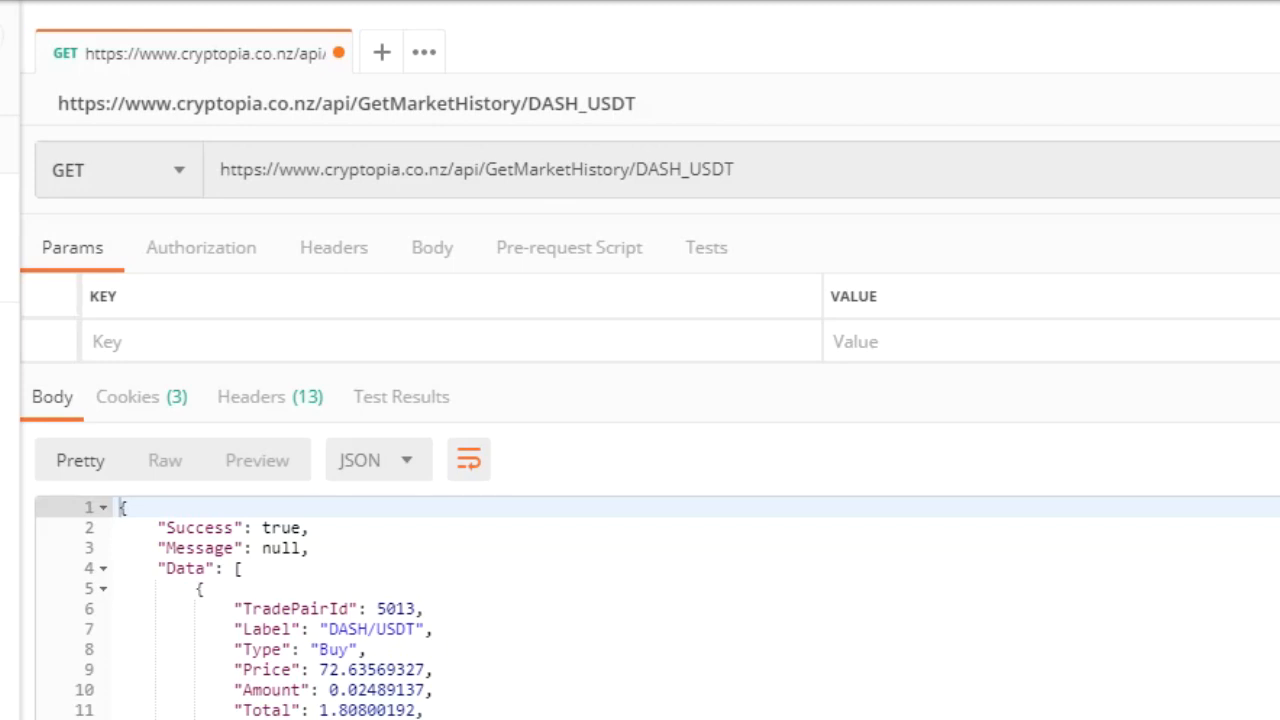
pyautogui.scroll(-3)
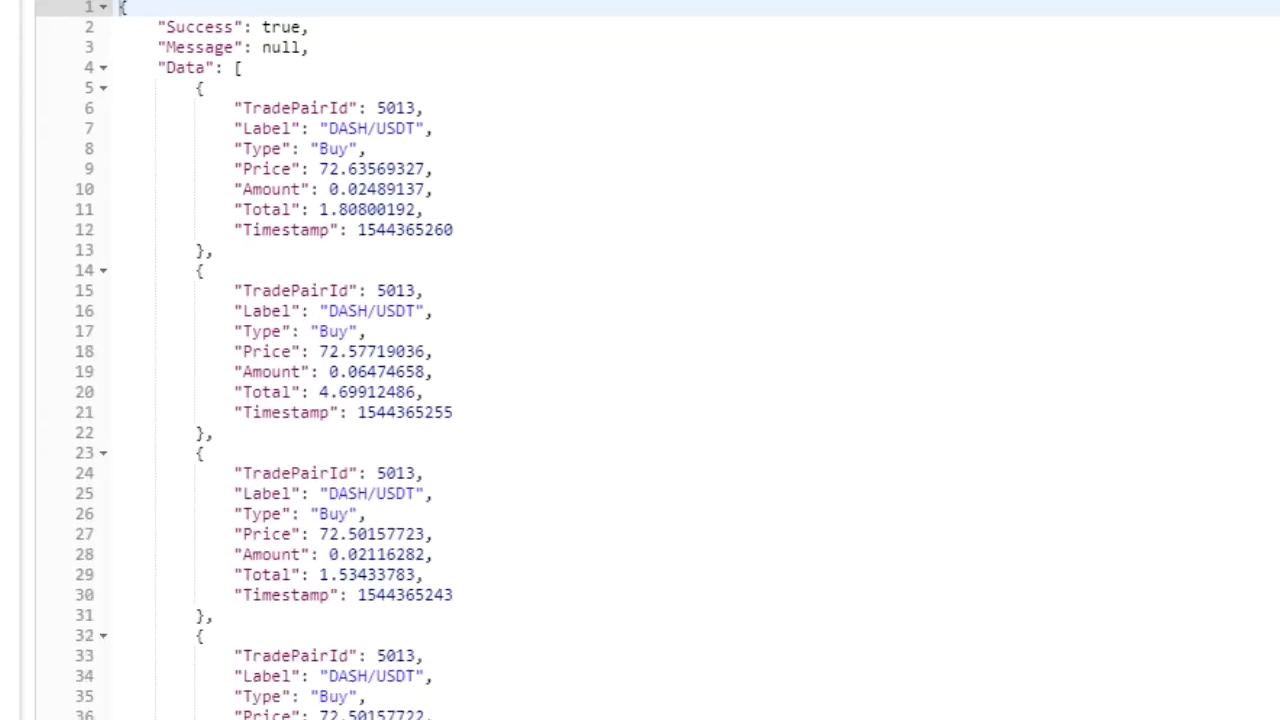